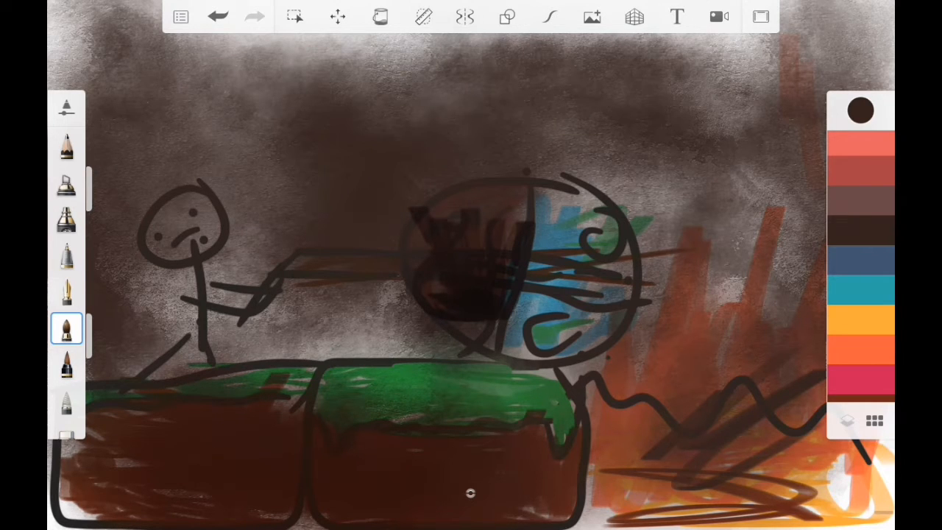
Step: Add the text 'come back earth!' across the middle of the drawing over the globe
click(861, 110)
text(come back earth!)
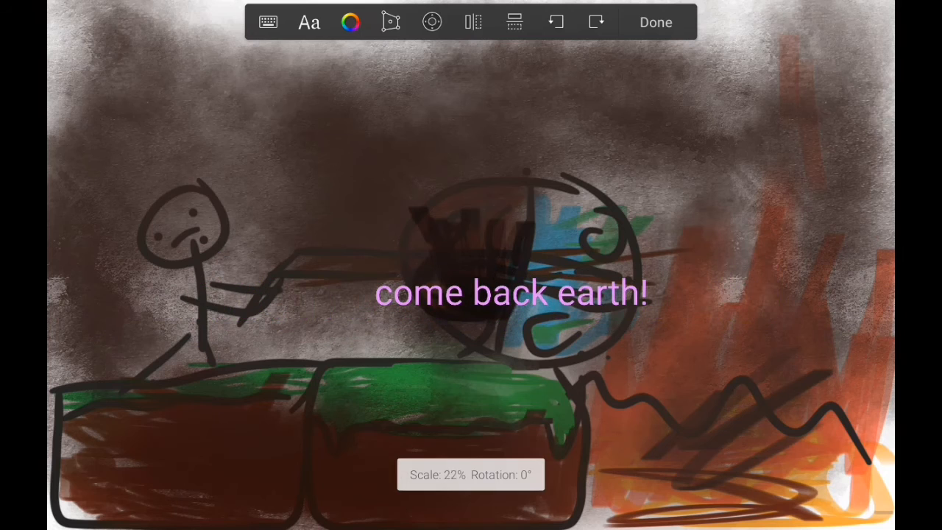
Step: Make the 'come back earth!' text red and move it above the globe's right side
click(350, 23)
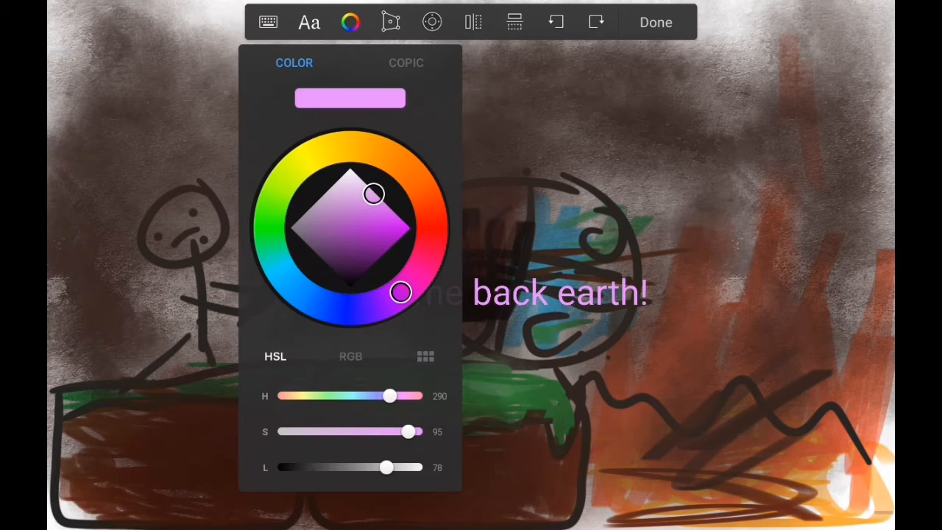
drag(400, 293, 430, 213)
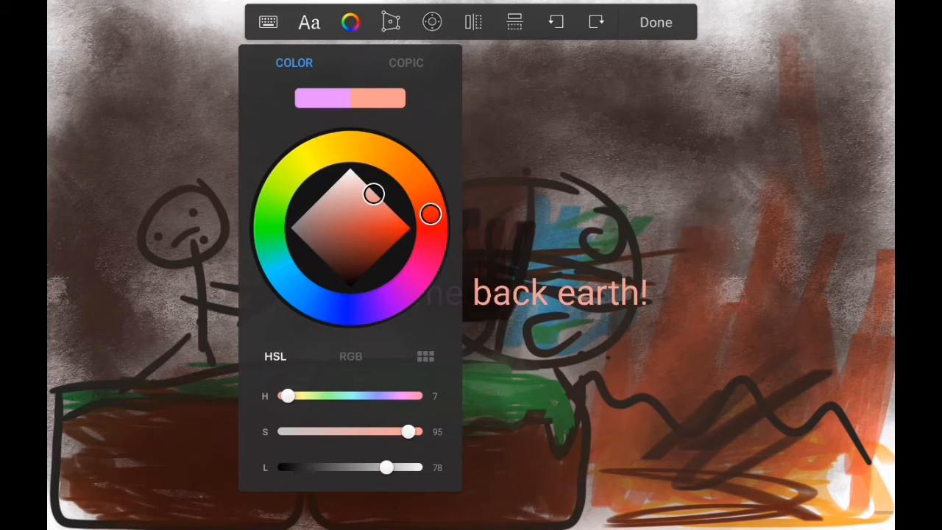
drag(373, 193, 411, 226)
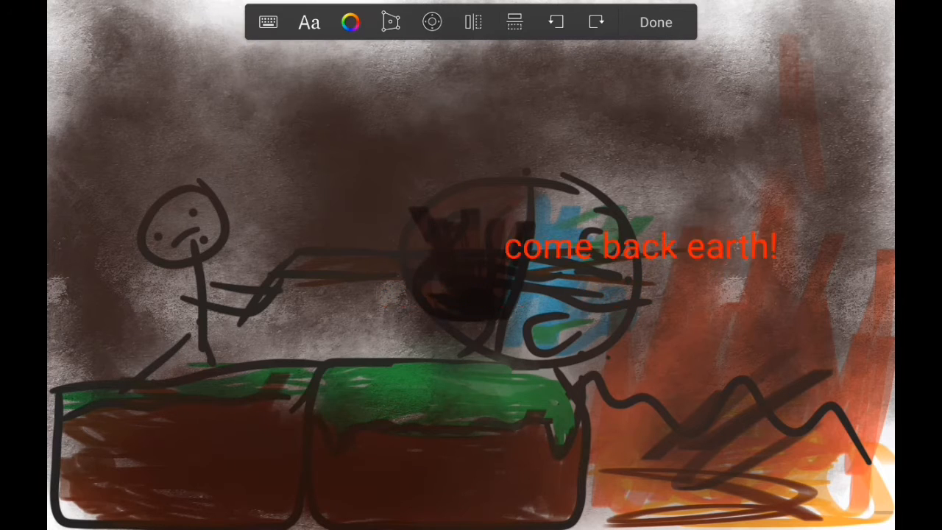
Step: Rotate the 'come back earth!' text so it tilts upward to the right
drag(640, 247, 769, 169)
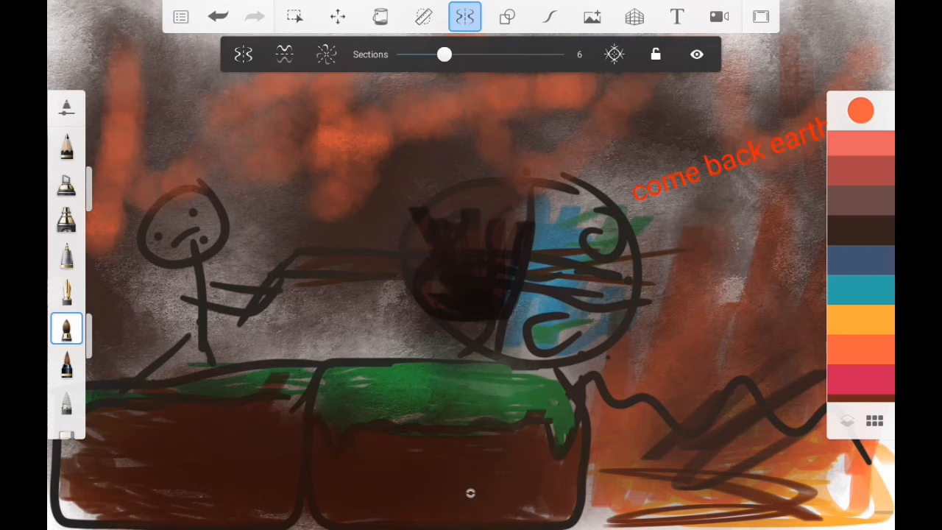
Step: Turn on horizontal-axis symmetry and select the inking brush from the brush palette
click(284, 54)
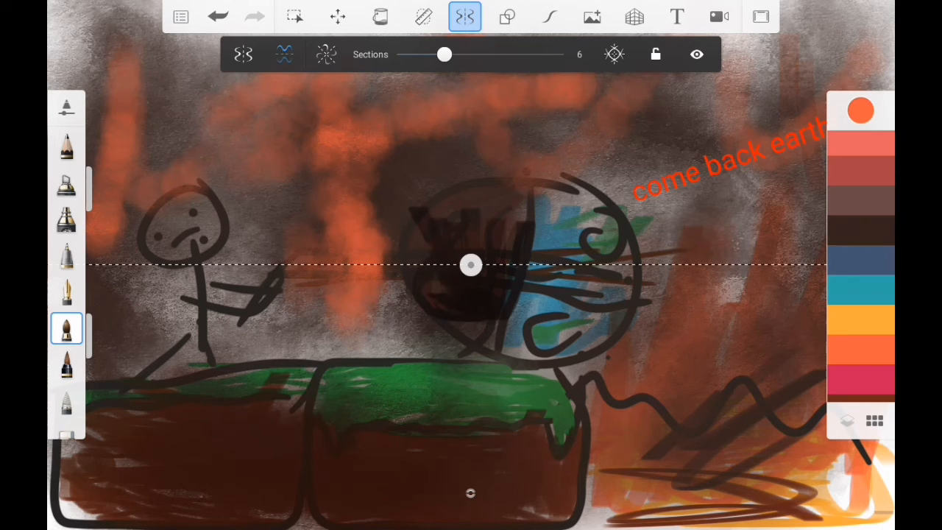
click(66, 182)
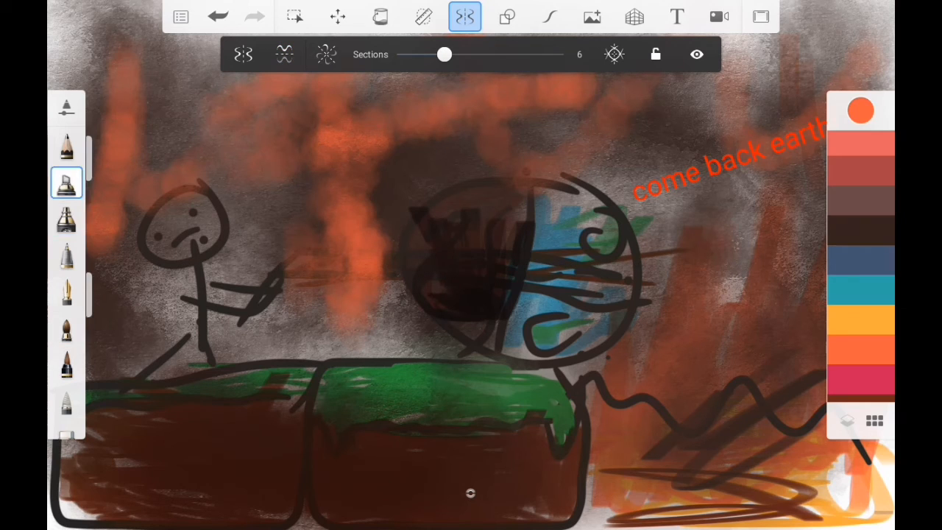
click(66, 366)
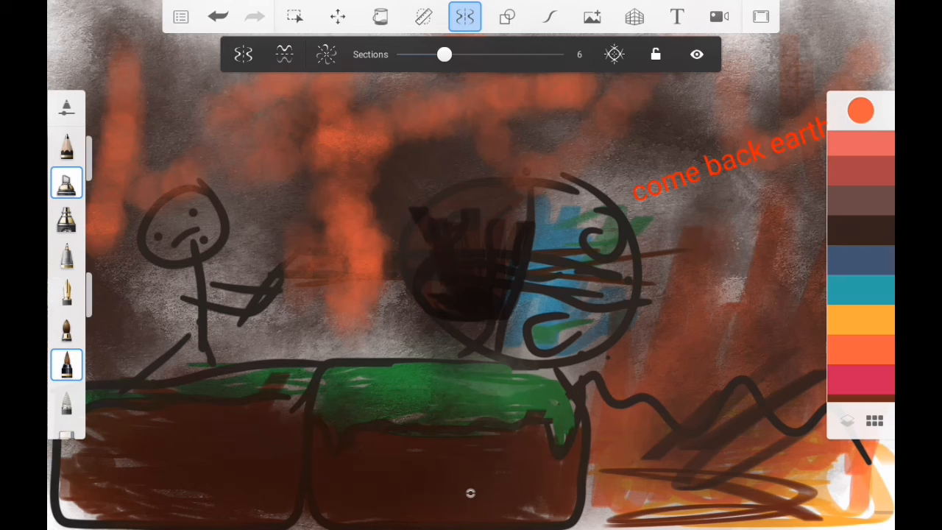